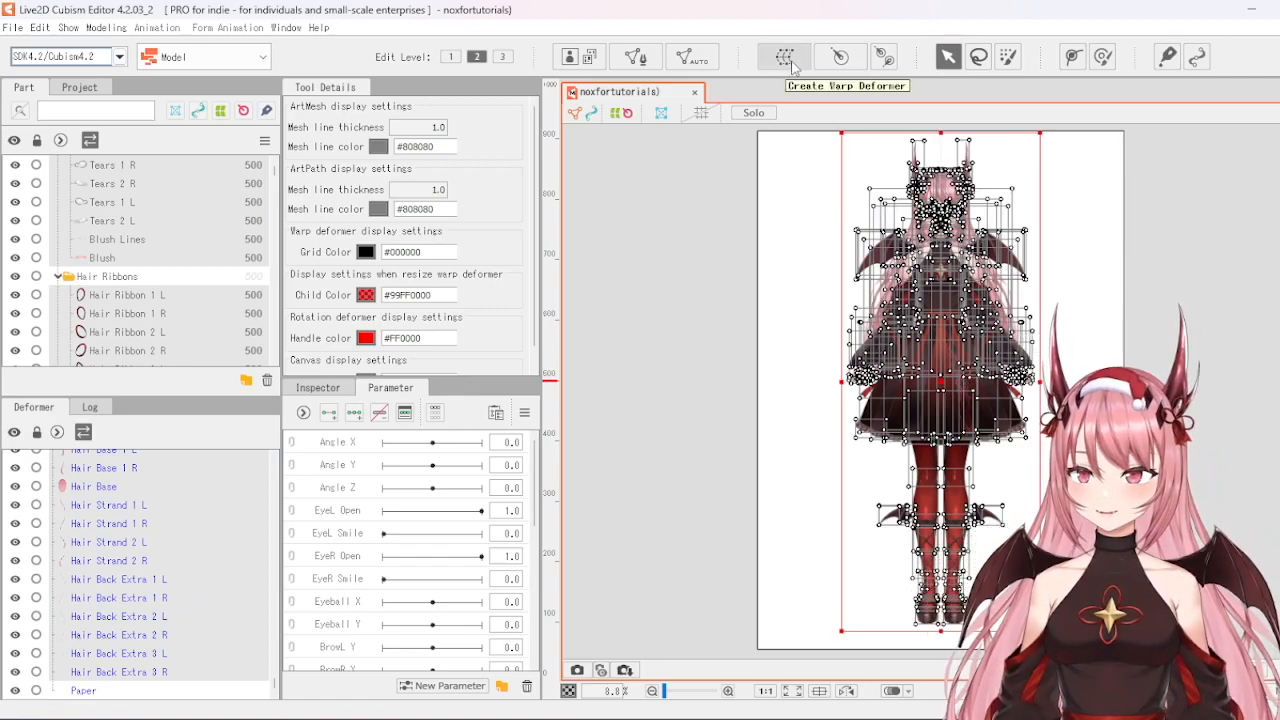
Create a warp deformer named [Full Body] as parent of the whole model
{"action": "left_click", "coordinate": [784, 56]}
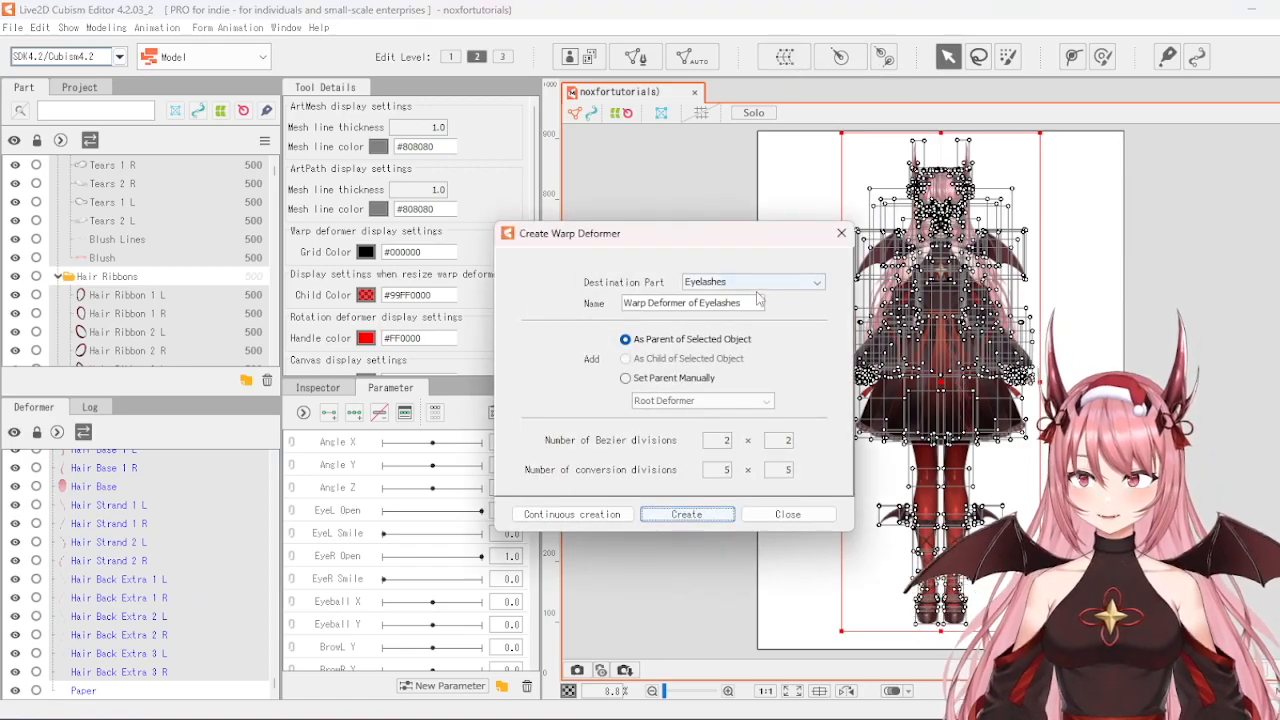
{"action": "left_click", "coordinate": [690, 302]}
{"action": "type", "text": "[Full B"}
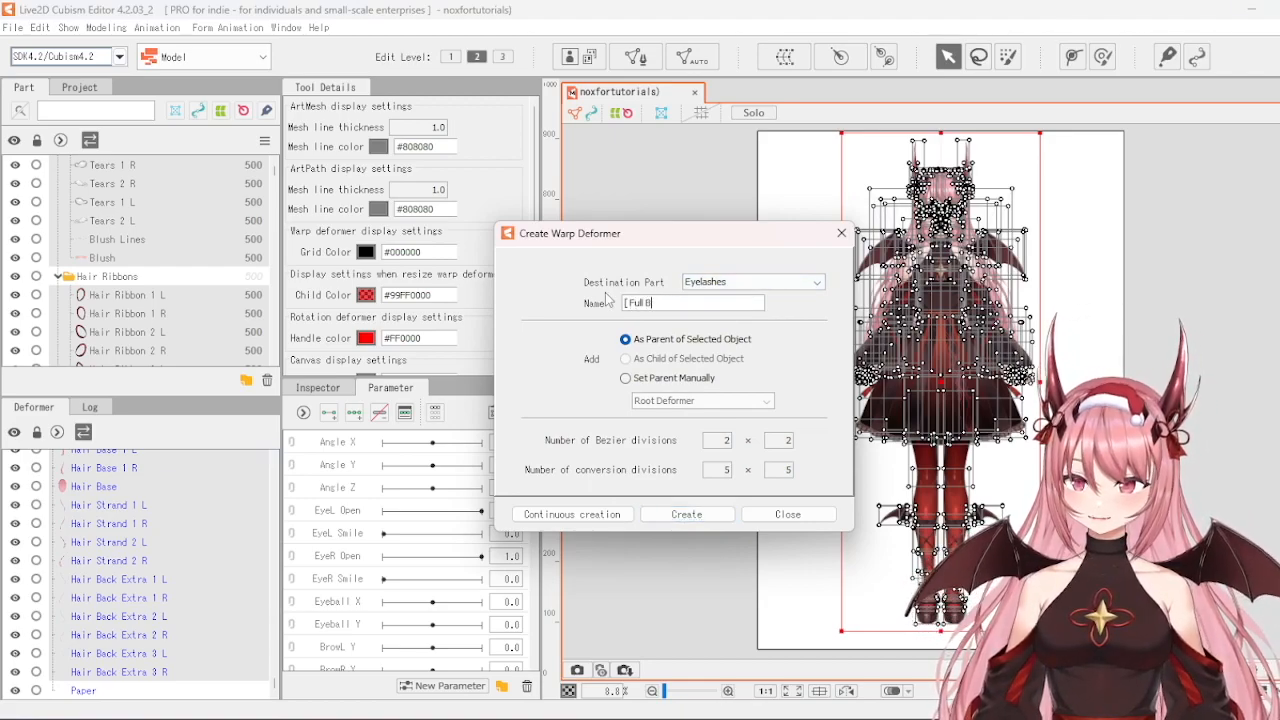
{"action": "type", "text": "ody ]"}
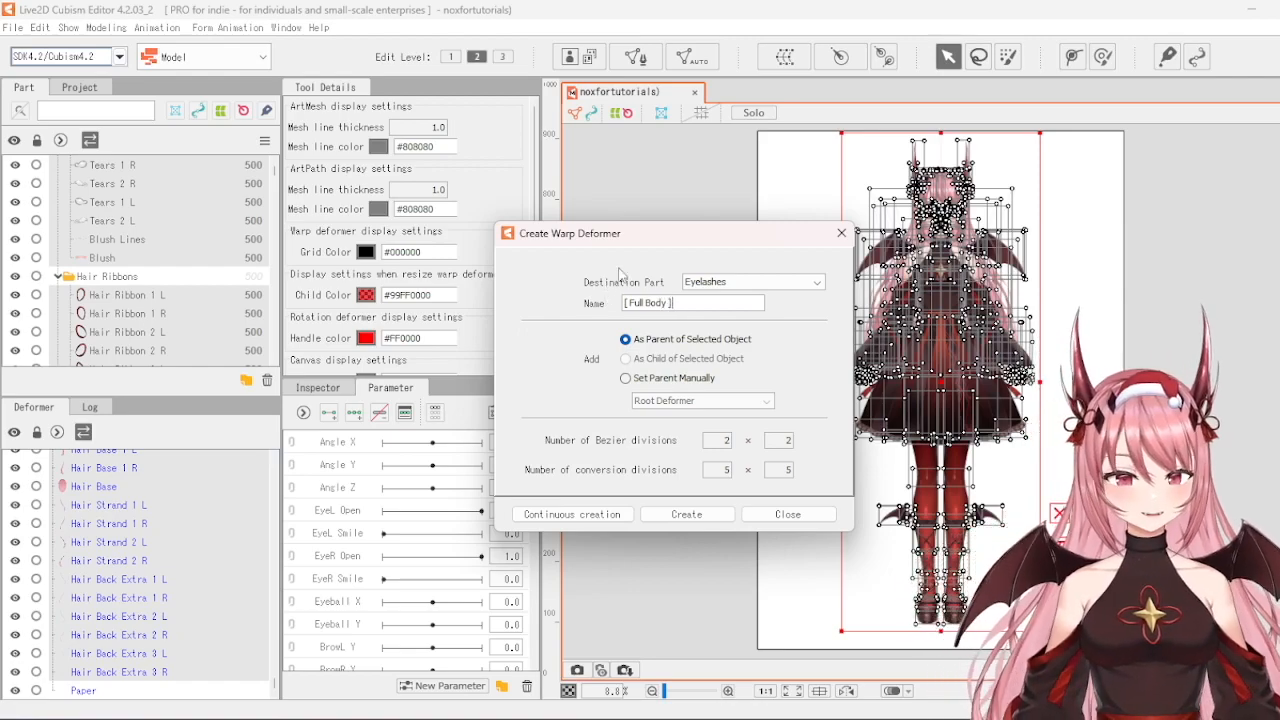
{"action": "left_click", "coordinate": [686, 514]}
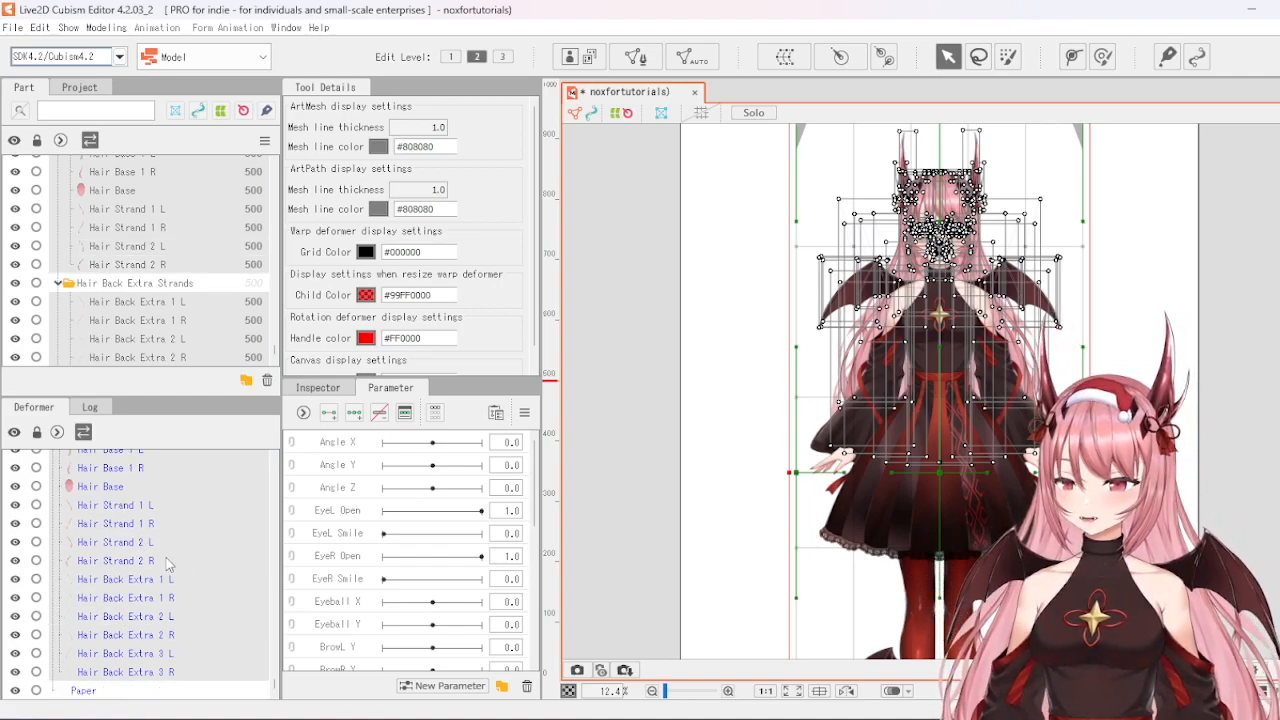
Create a [Head] warp deformer over the head parts, parented to [Full Body]
{"action": "scroll", "scroll_direction": "down", "scroll_amount": 3}
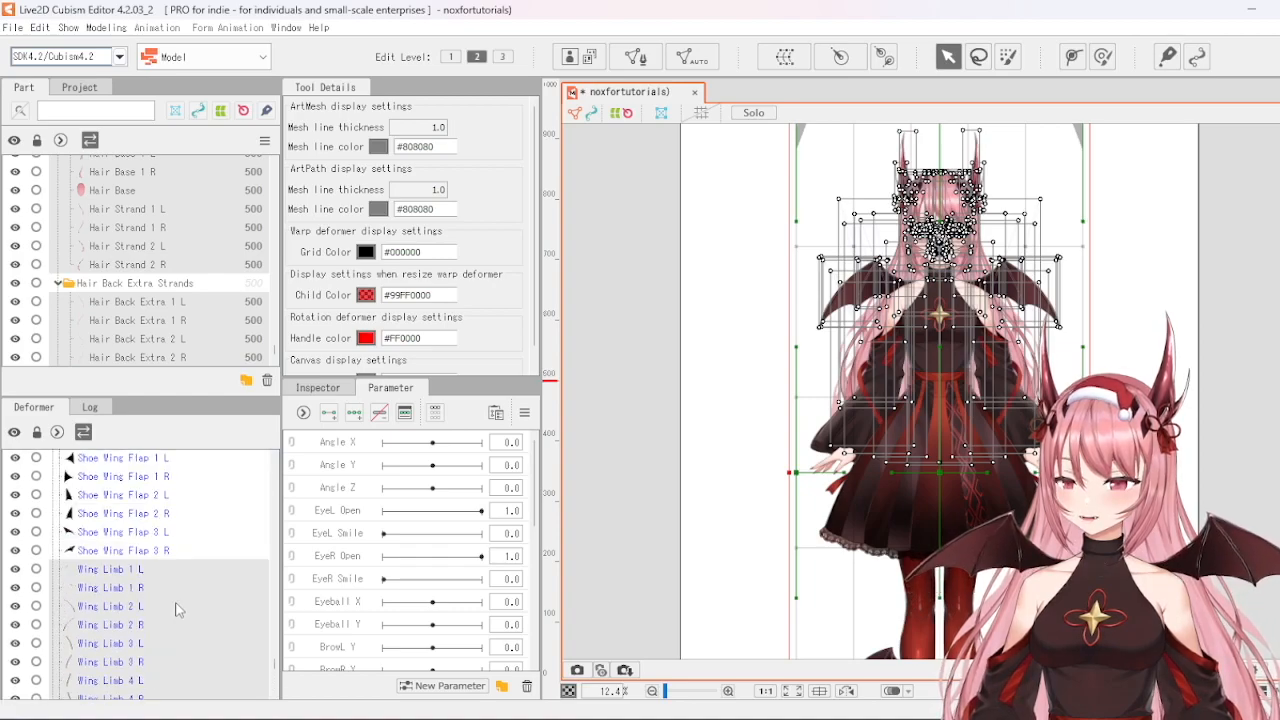
{"action": "scroll", "scroll_direction": "down", "scroll_amount": 3}
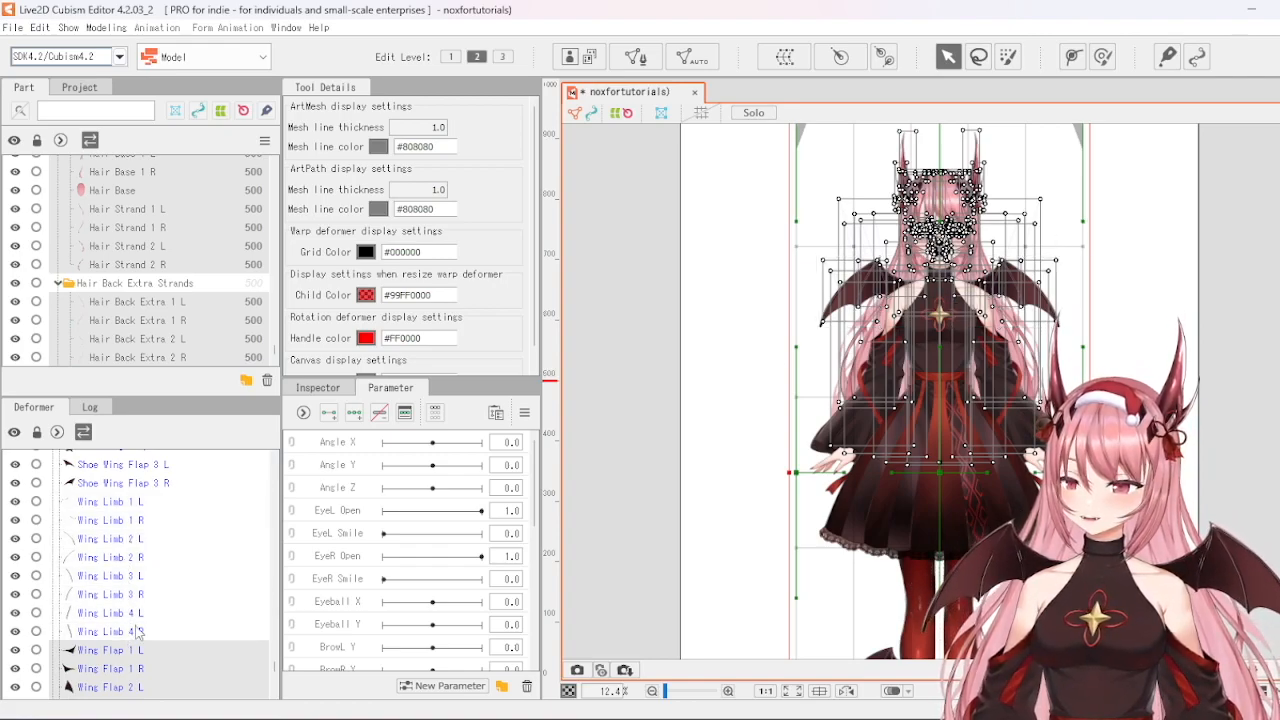
{"action": "scroll", "scroll_direction": "down", "scroll_amount": 3}
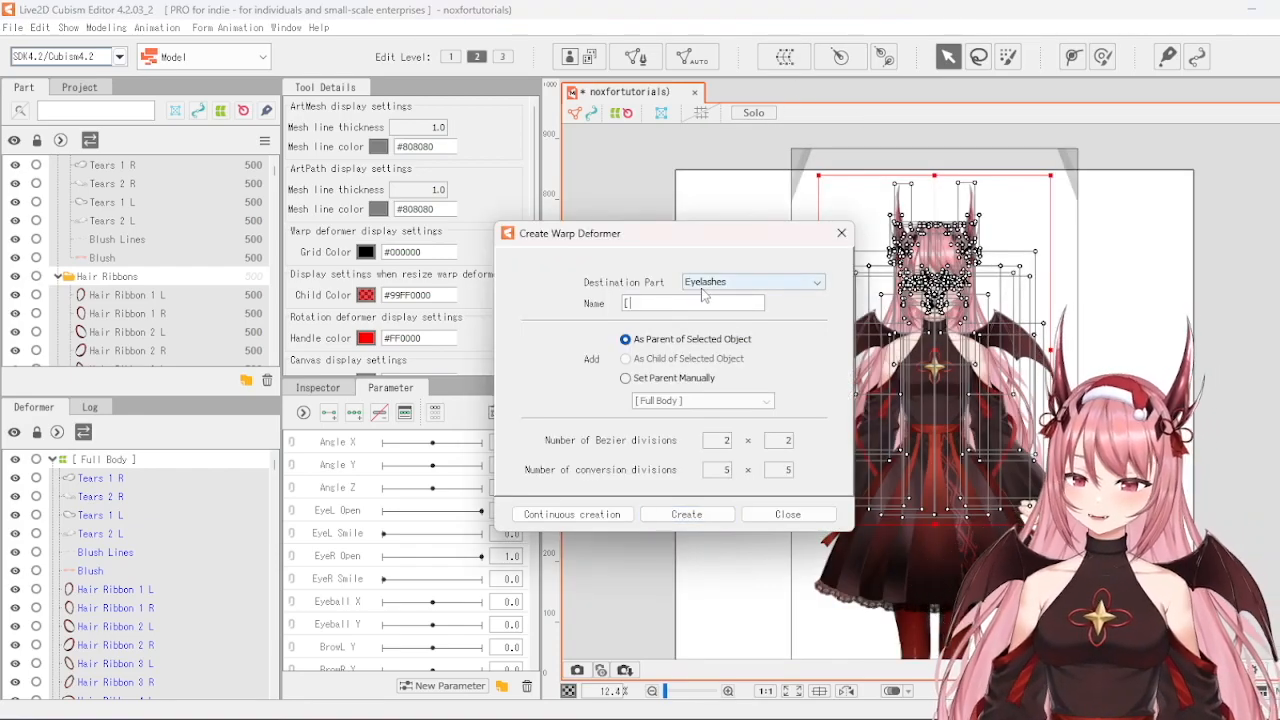
{"action": "left_click", "coordinate": [684, 514]}
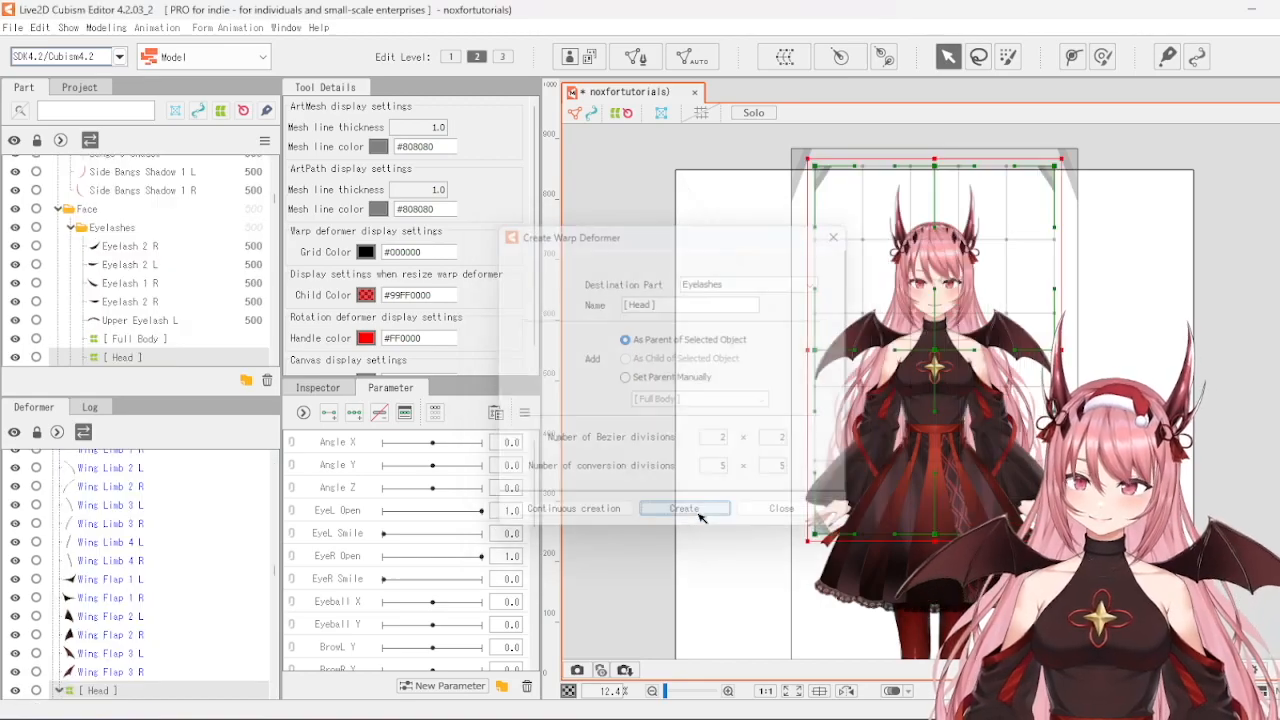
{"action": "left_click", "coordinate": [684, 508]}
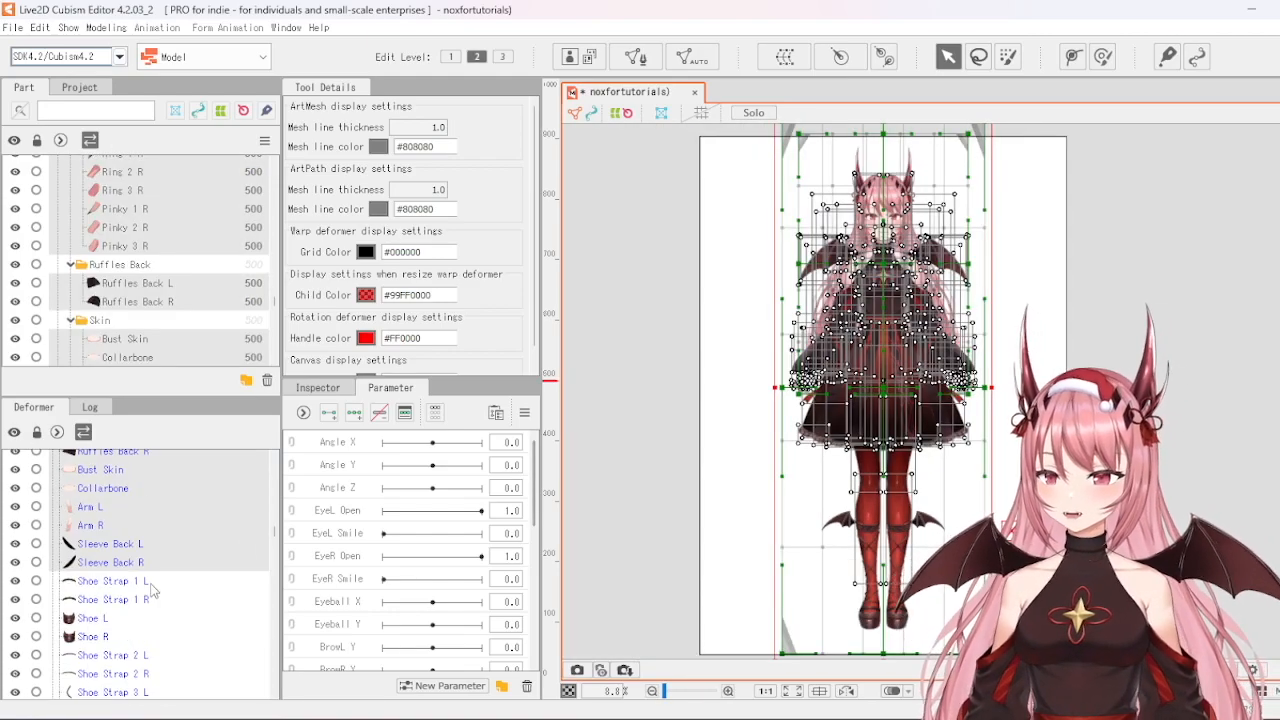
Create a [Body] warp deformer over the body parts, parented to [Full Body]
{"action": "scroll", "scroll_direction": "down", "scroll_amount": 3}
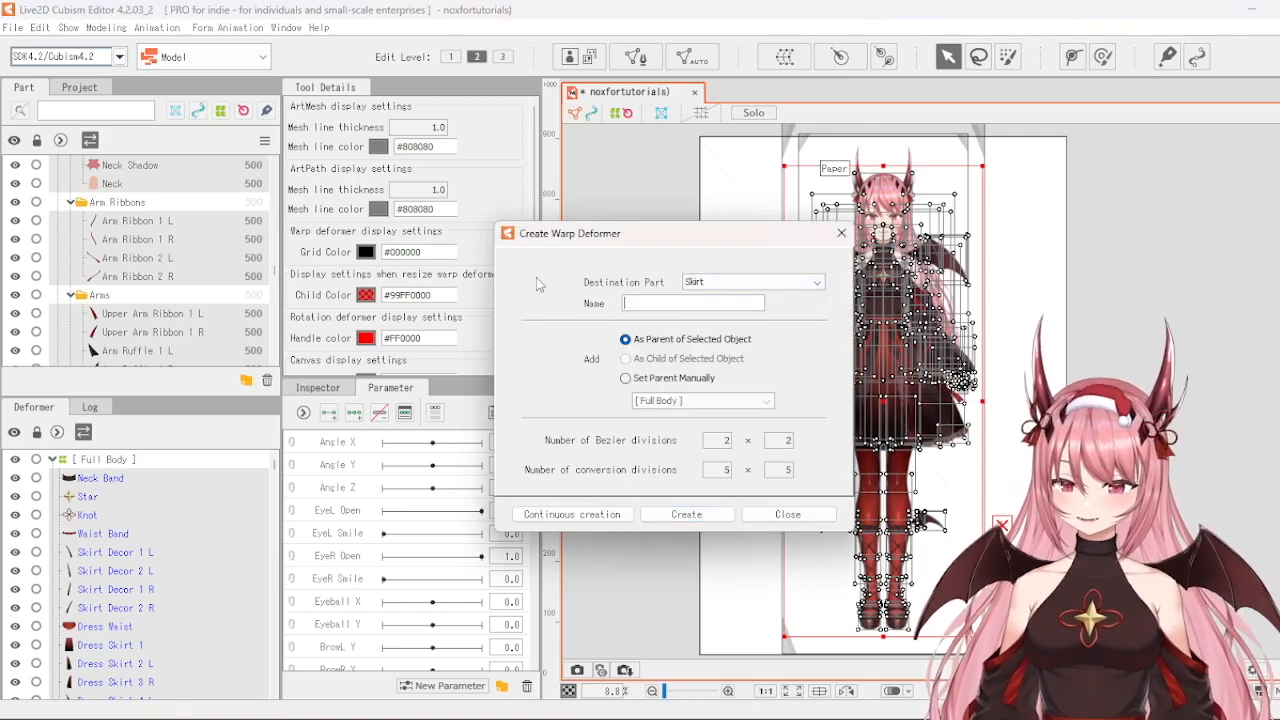
{"action": "type", "text": "[Body]"}
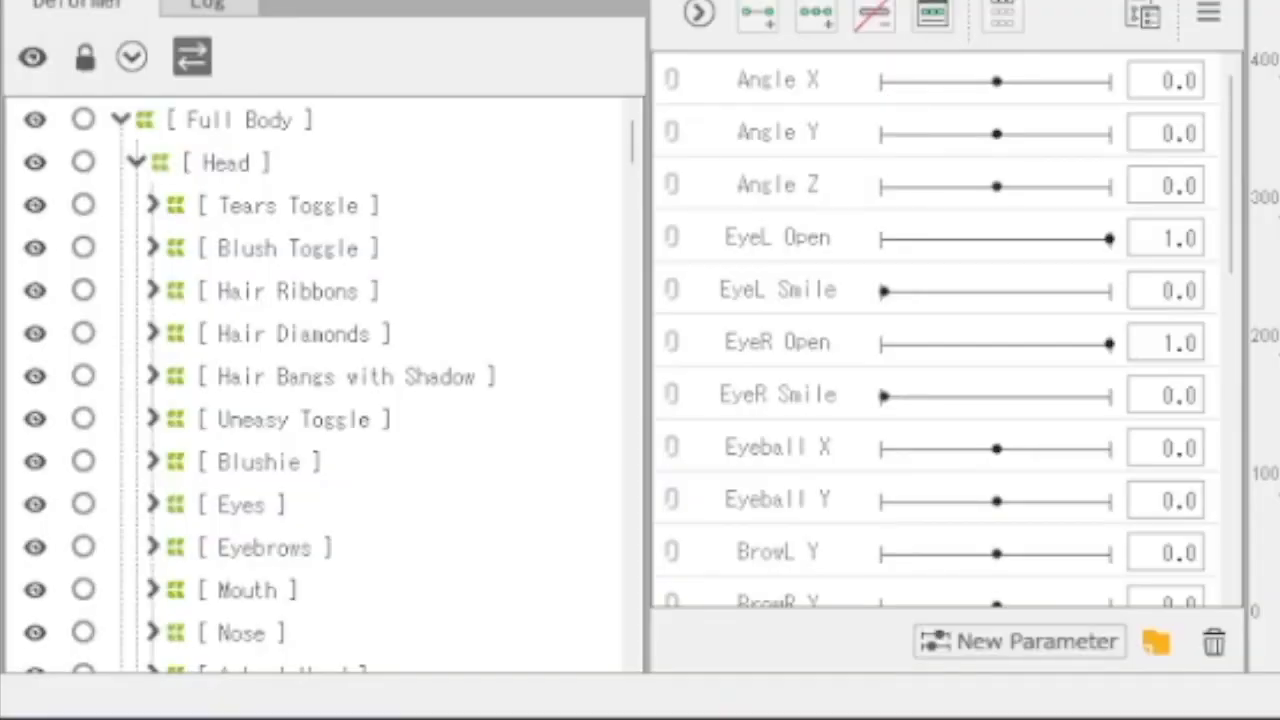
{"action": "mouse_move", "coordinate": [220, 338]}
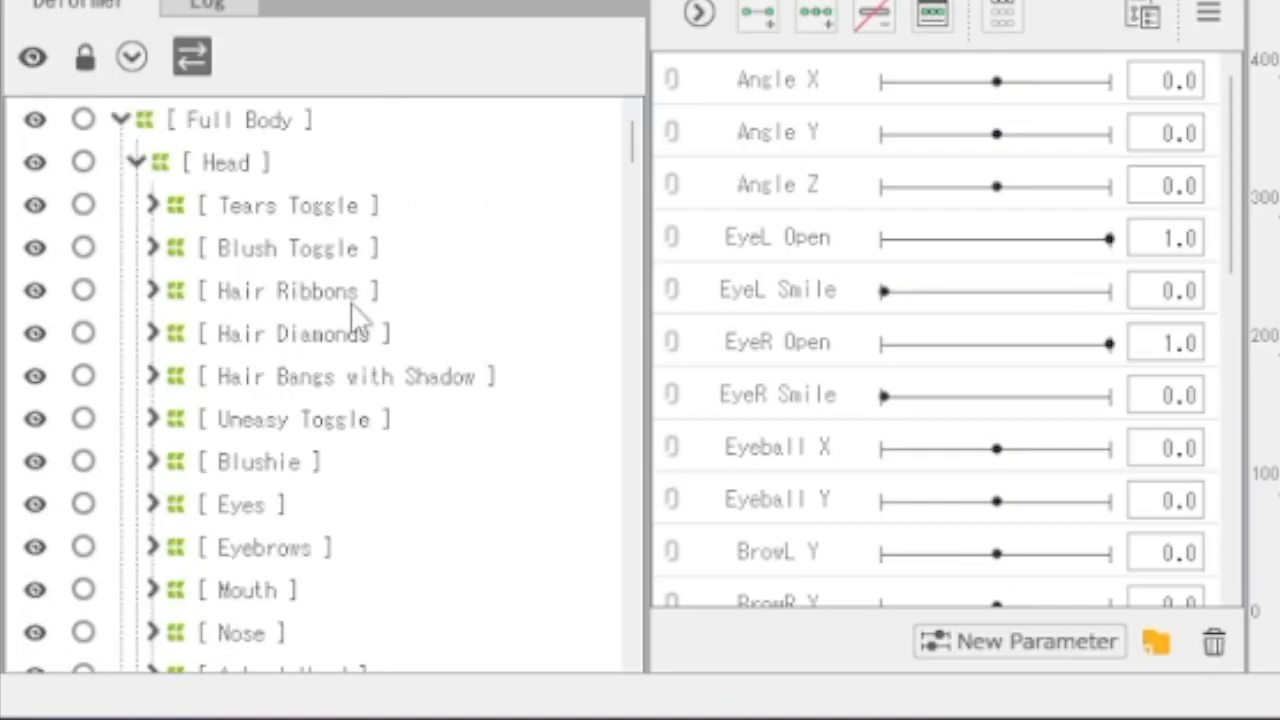
{"action": "mouse_move", "coordinate": [358, 304]}
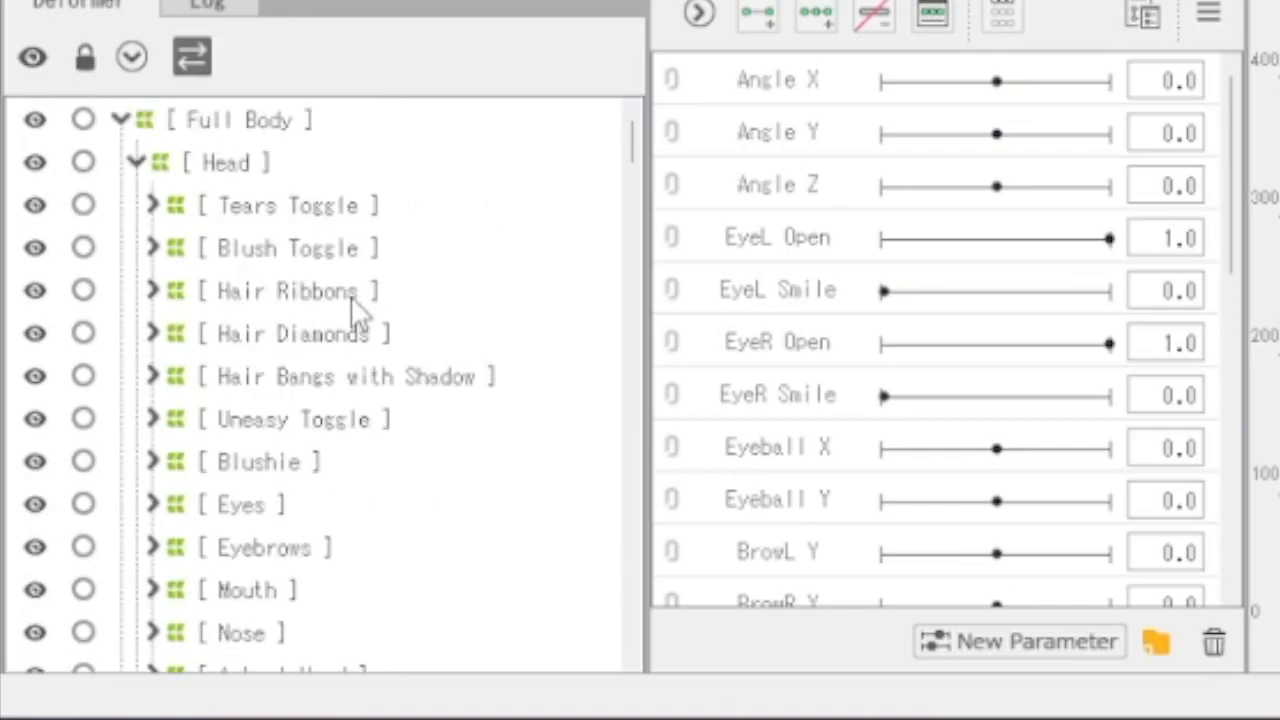
{"action": "mouse_move", "coordinate": [432, 228]}
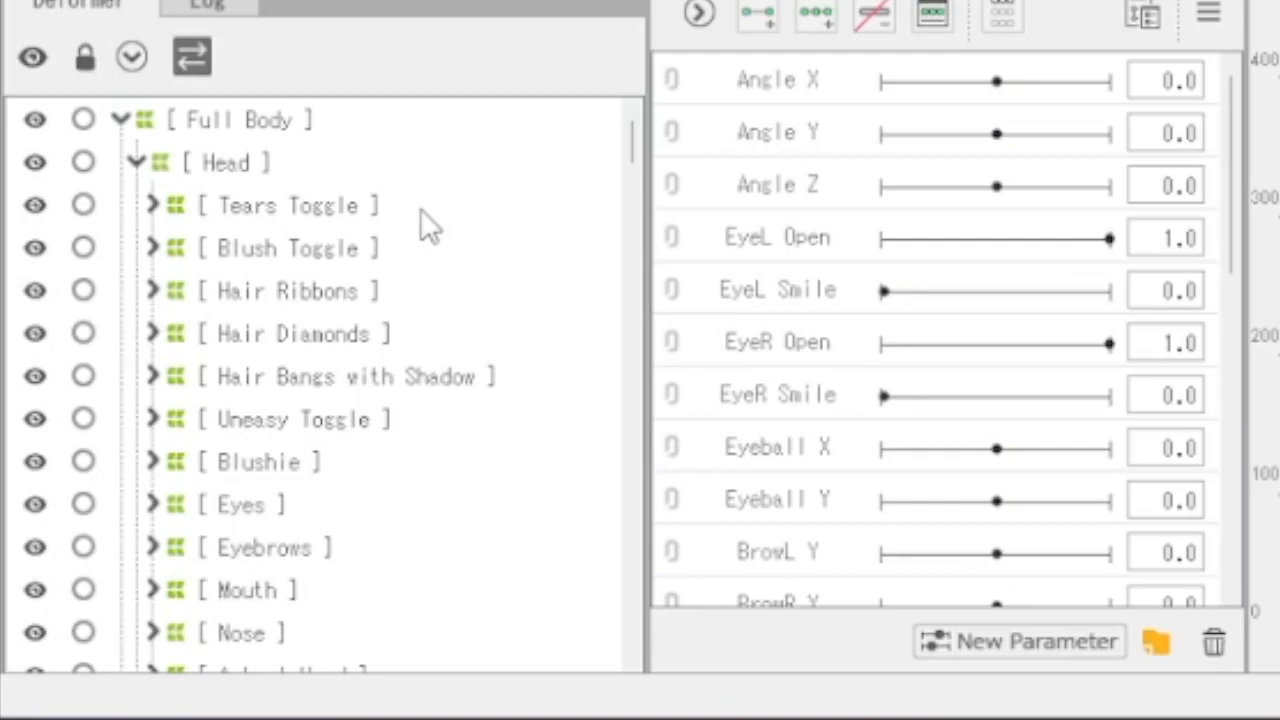
{"action": "mouse_move", "coordinate": [444, 188]}
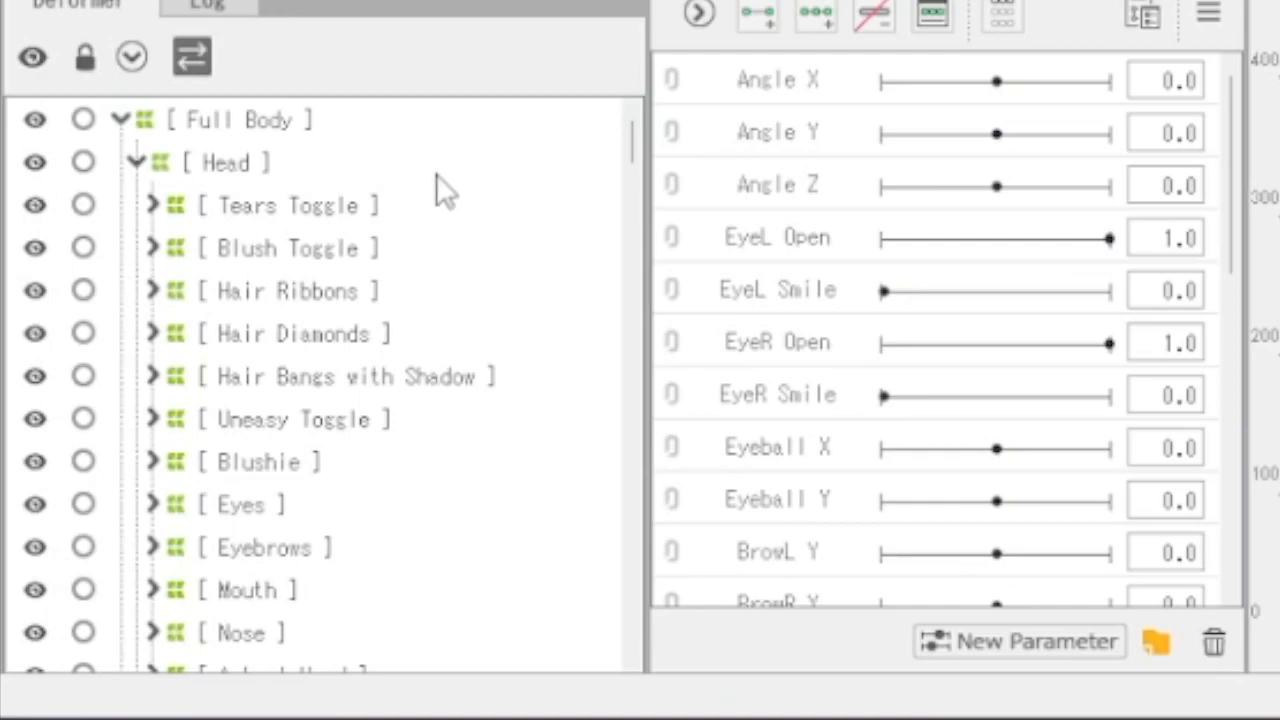
{"action": "scroll", "scroll_direction": "down", "scroll_amount": 3}
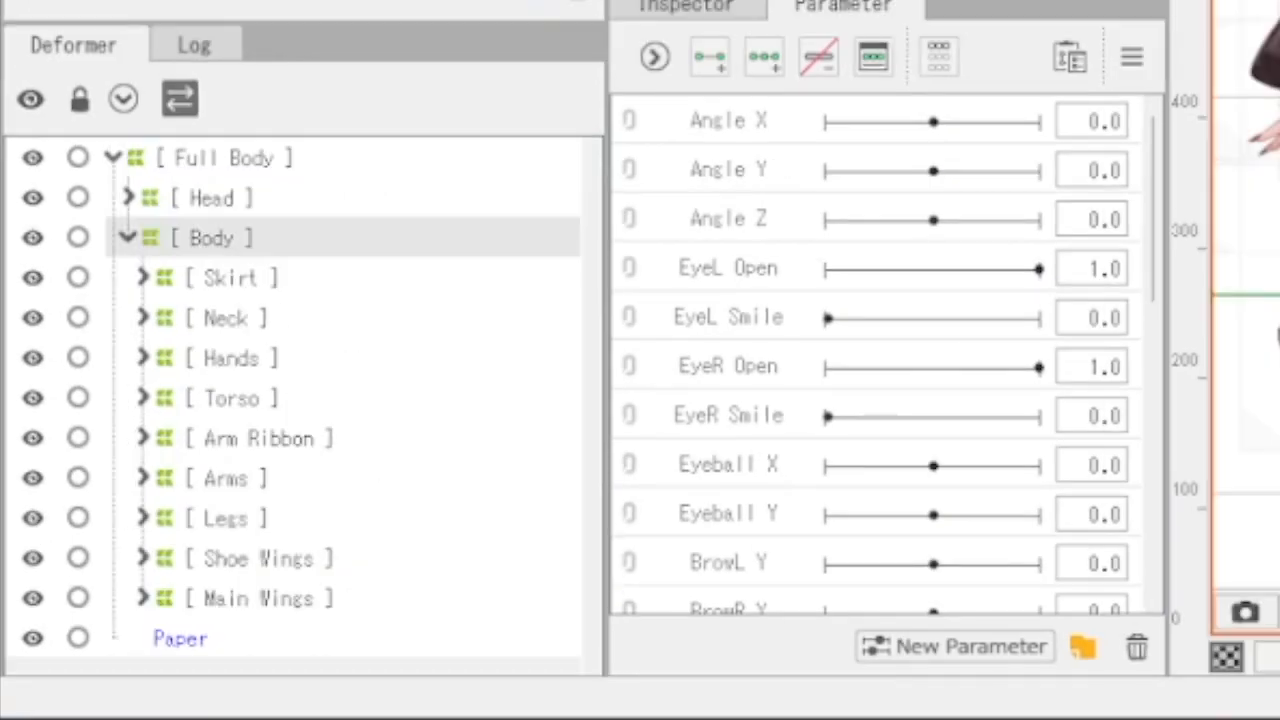
{"action": "mouse_move", "coordinate": [336, 572]}
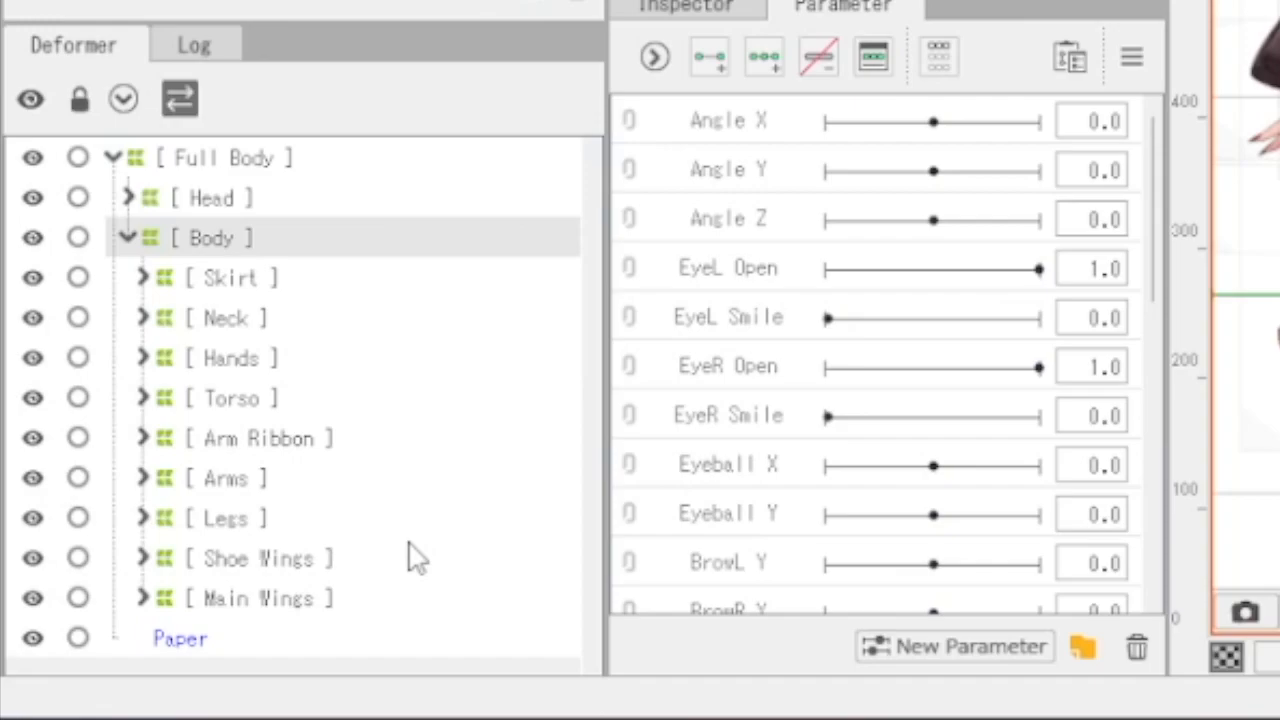
{"action": "mouse_move", "coordinate": [340, 318]}
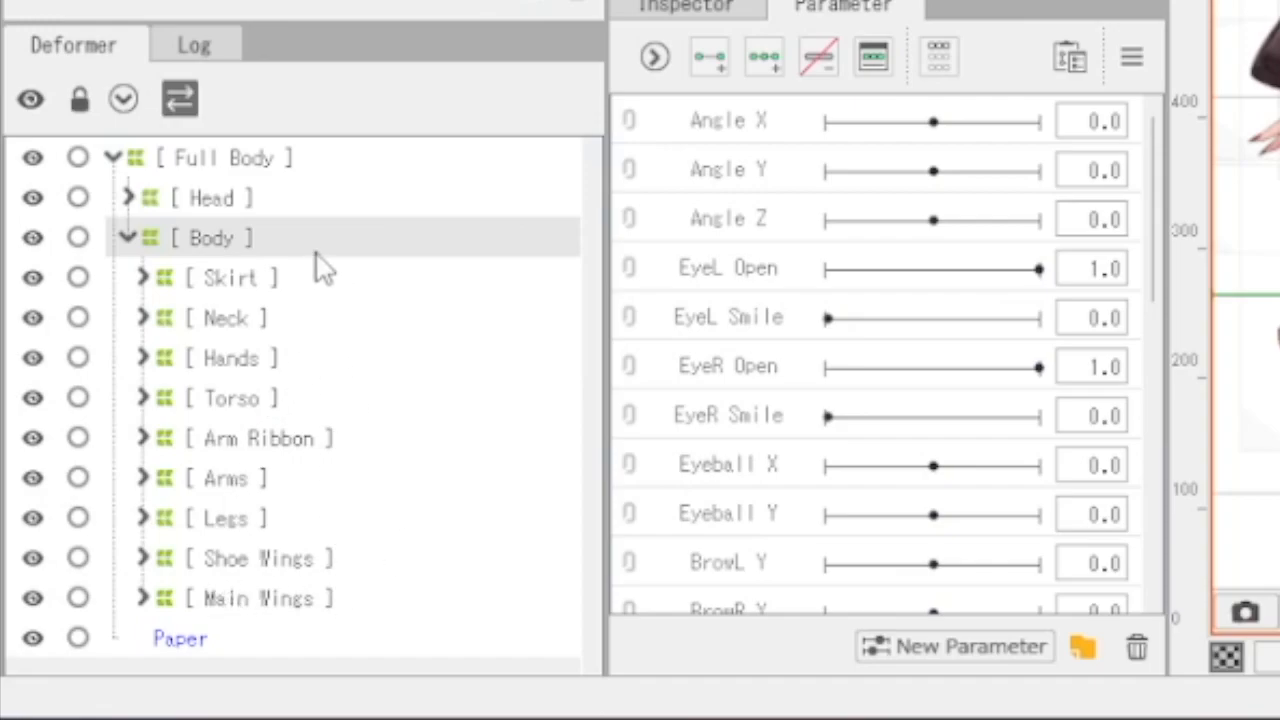
{"action": "mouse_move", "coordinate": [324, 524]}
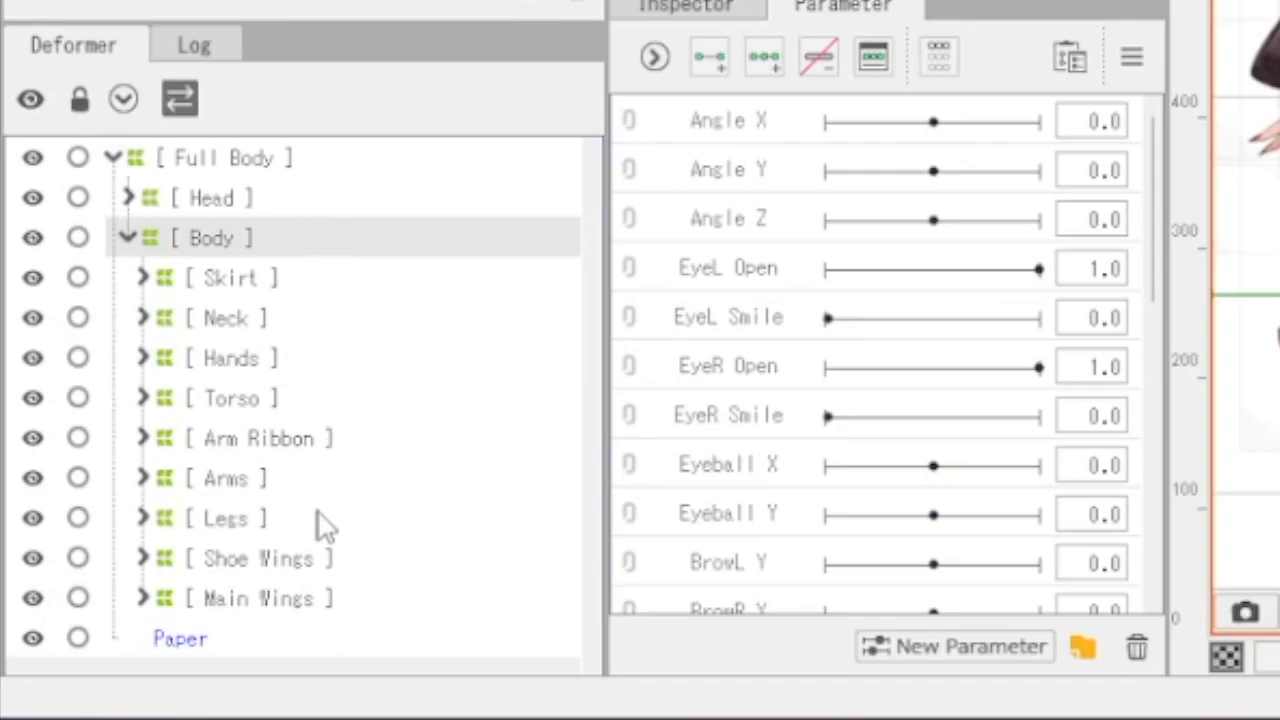
{"action": "mouse_move", "coordinate": [330, 288]}
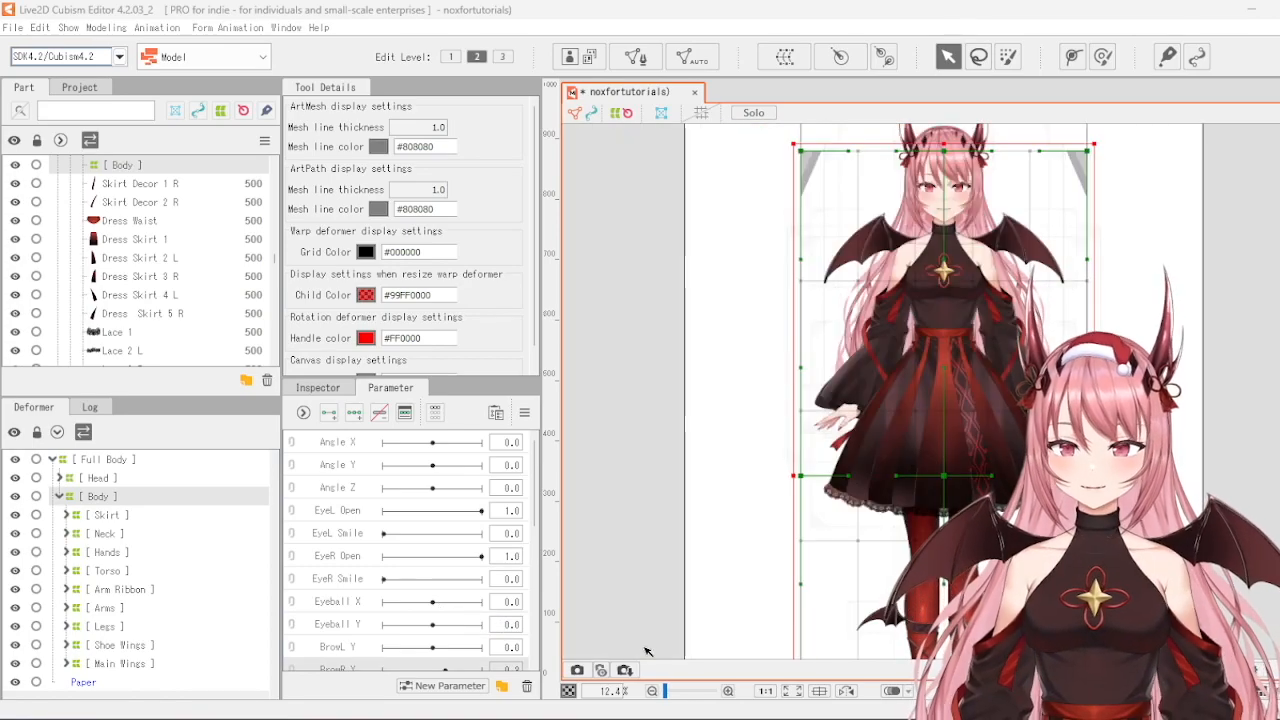
Add a Head Angles parameter folder, then start another folder for the next group
{"action": "right_click", "coordinate": [338, 464]}
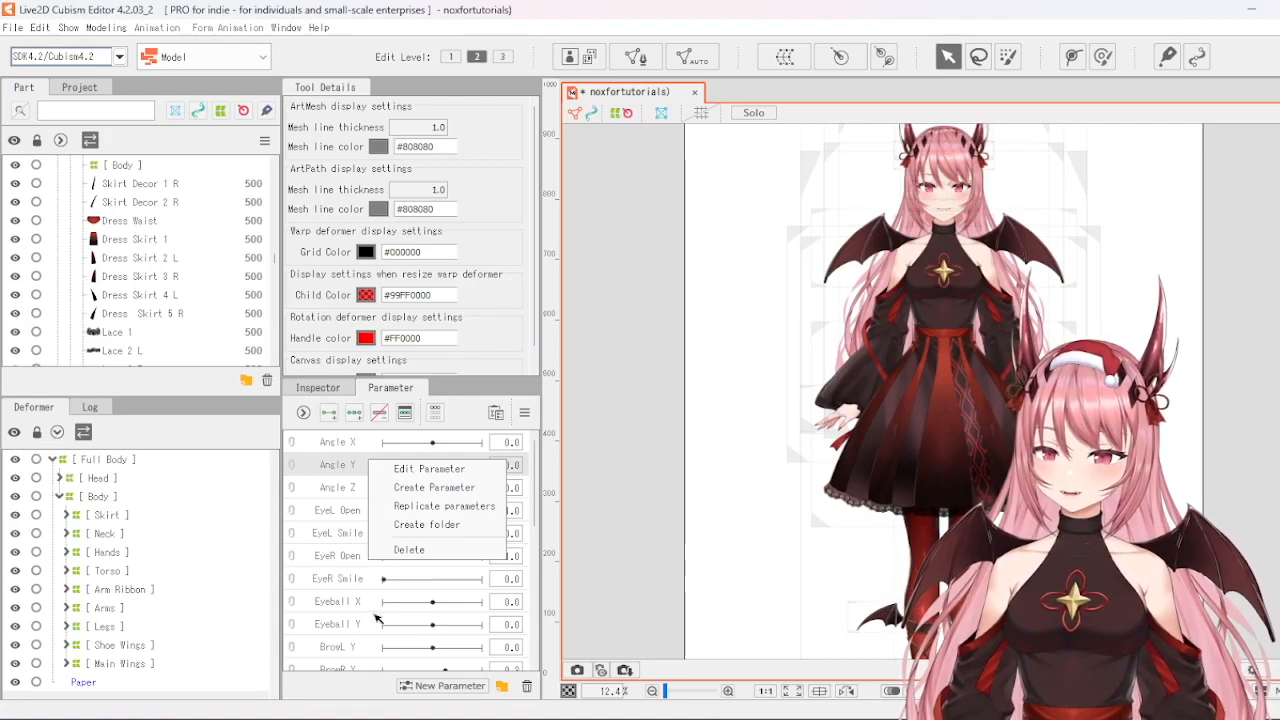
{"action": "mouse_move", "coordinate": [424, 524]}
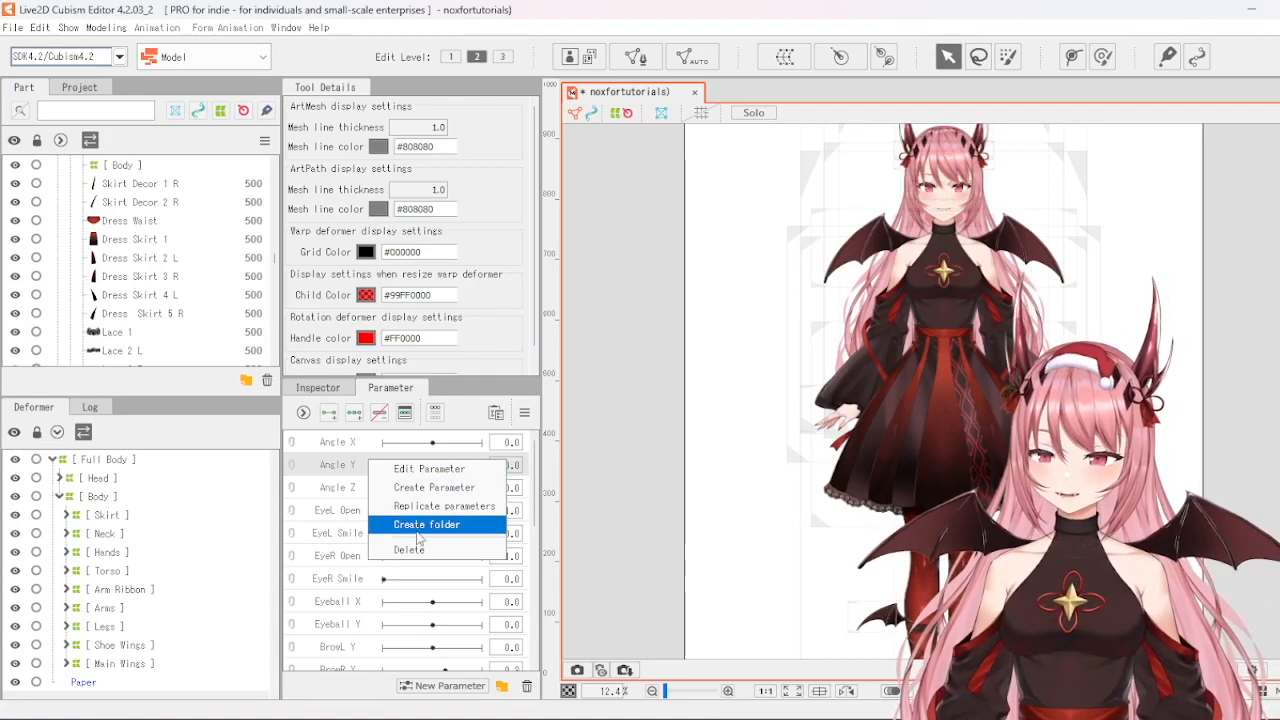
{"action": "left_click", "coordinate": [424, 524]}
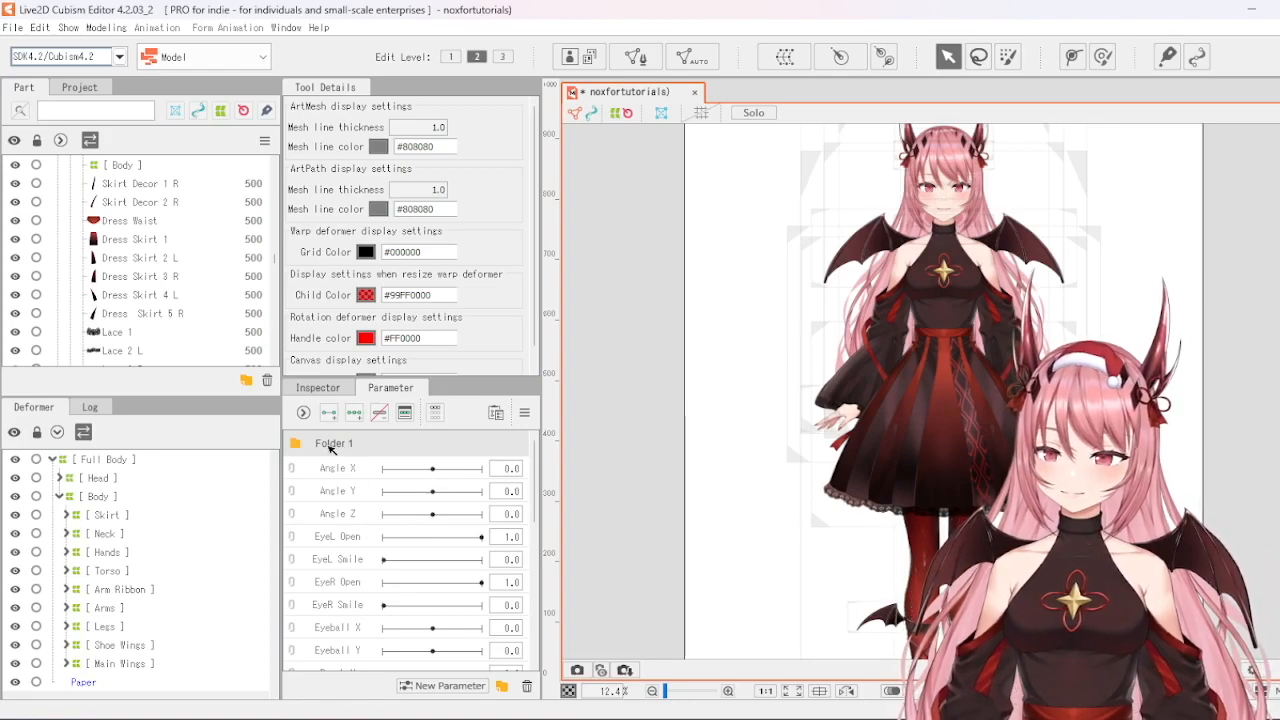
{"action": "double_click", "coordinate": [334, 444]}
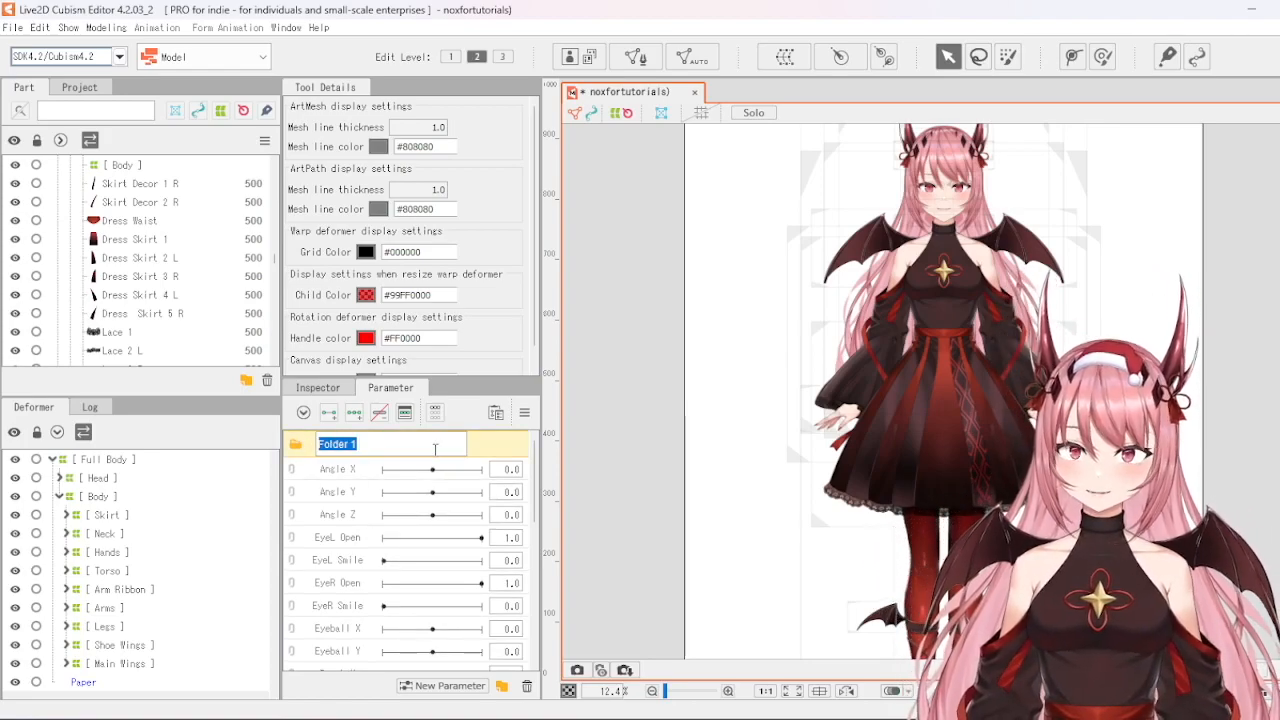
{"action": "type", "text": "Head Angles"}
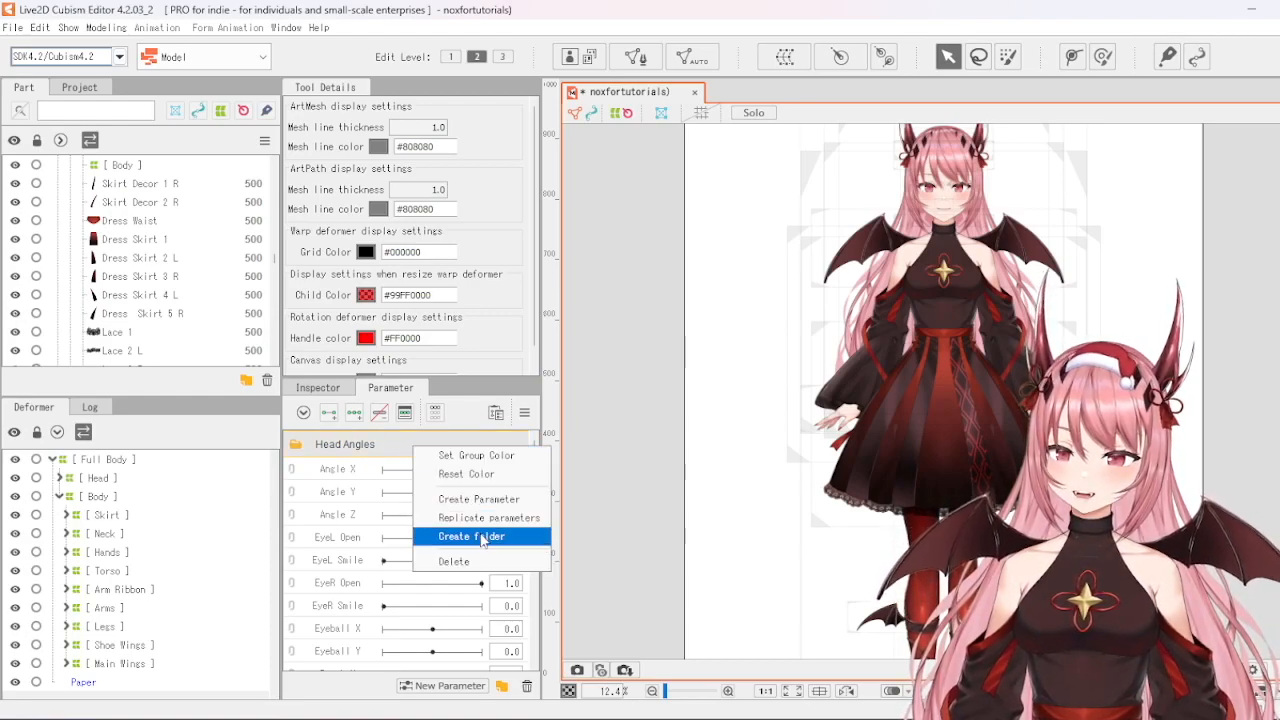
{"action": "left_click", "coordinate": [470, 536]}
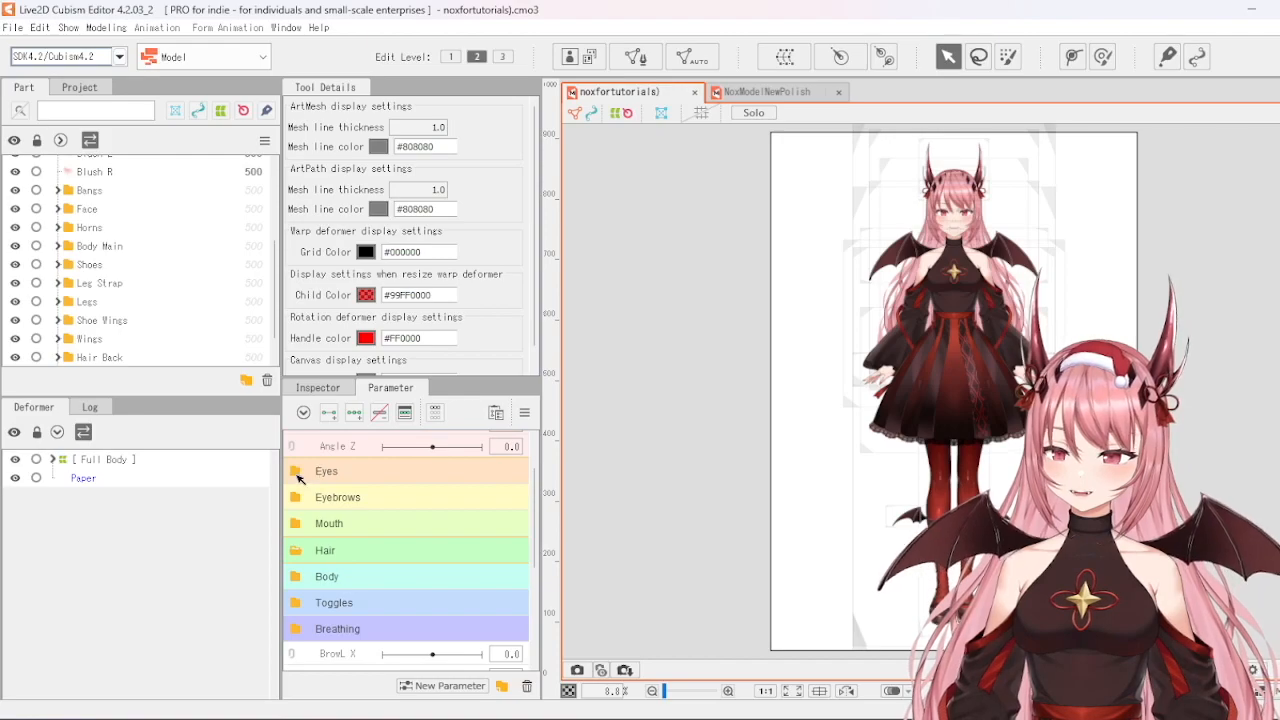
Collapse the Head Angles folder so eight coloured folder headers show, then reach the File menu
{"action": "left_click", "coordinate": [300, 472]}
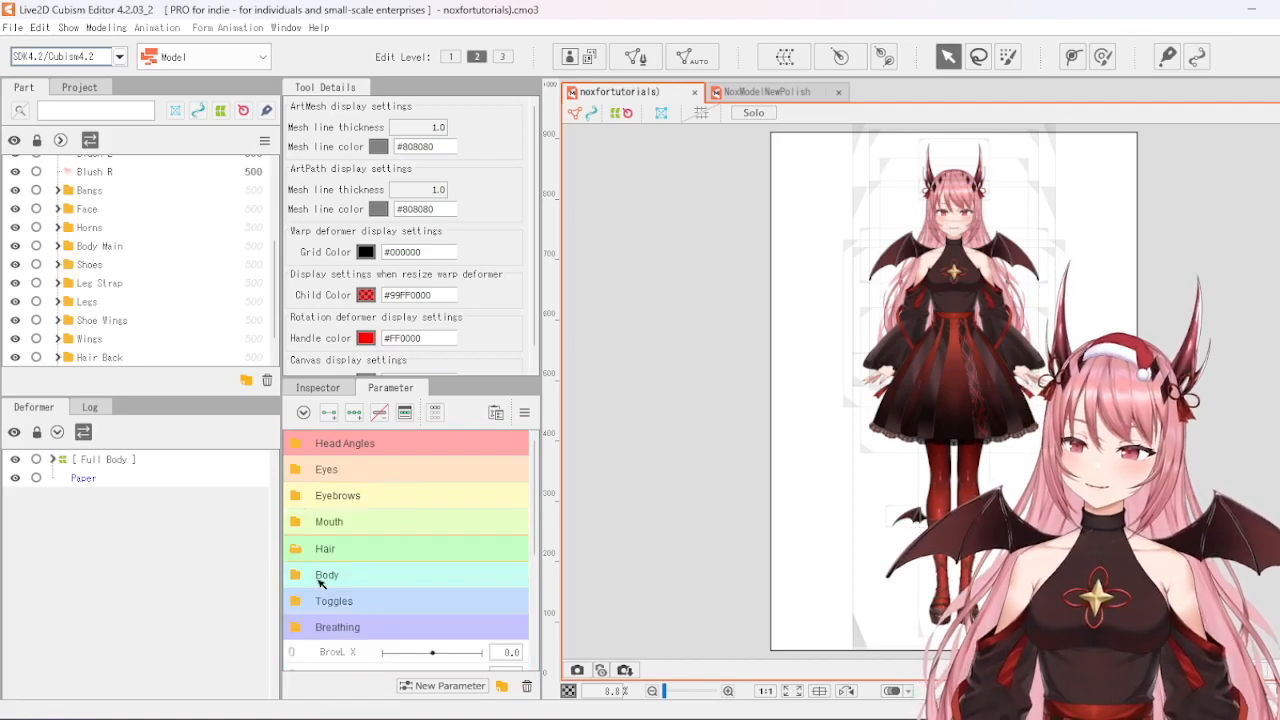
{"action": "left_click", "coordinate": [296, 522]}
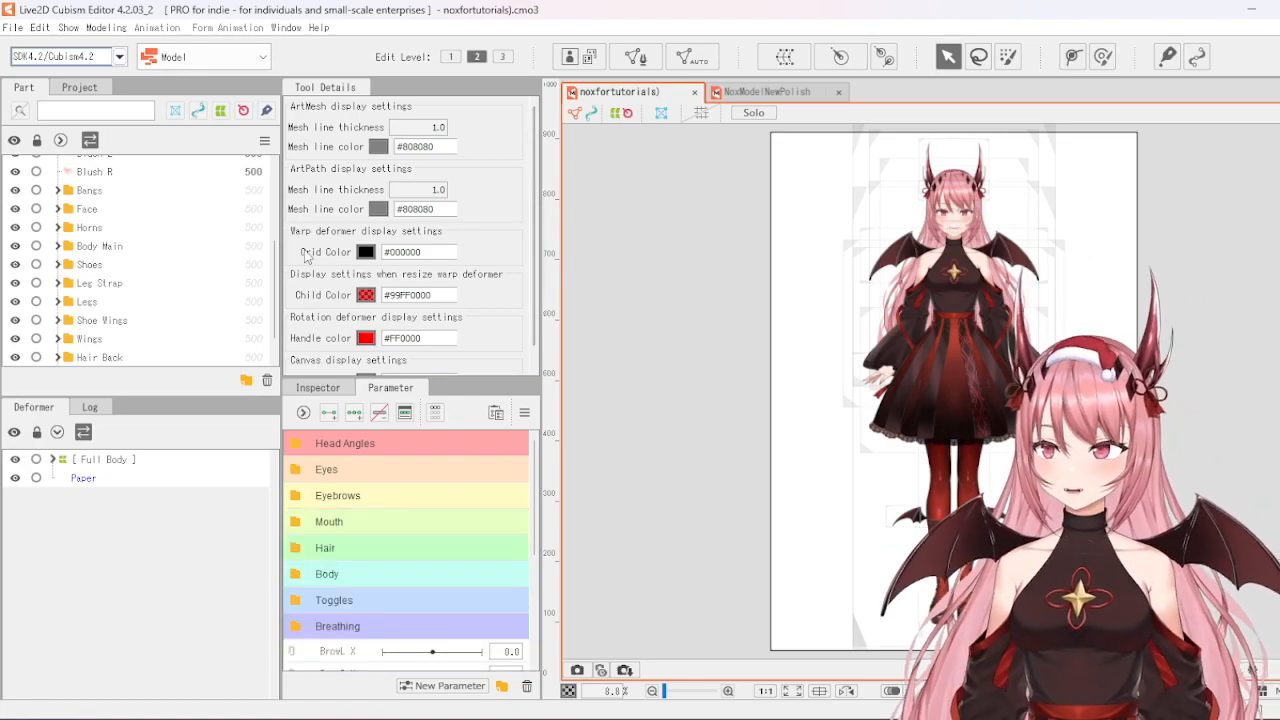
{"action": "left_click", "coordinate": [8, 30]}
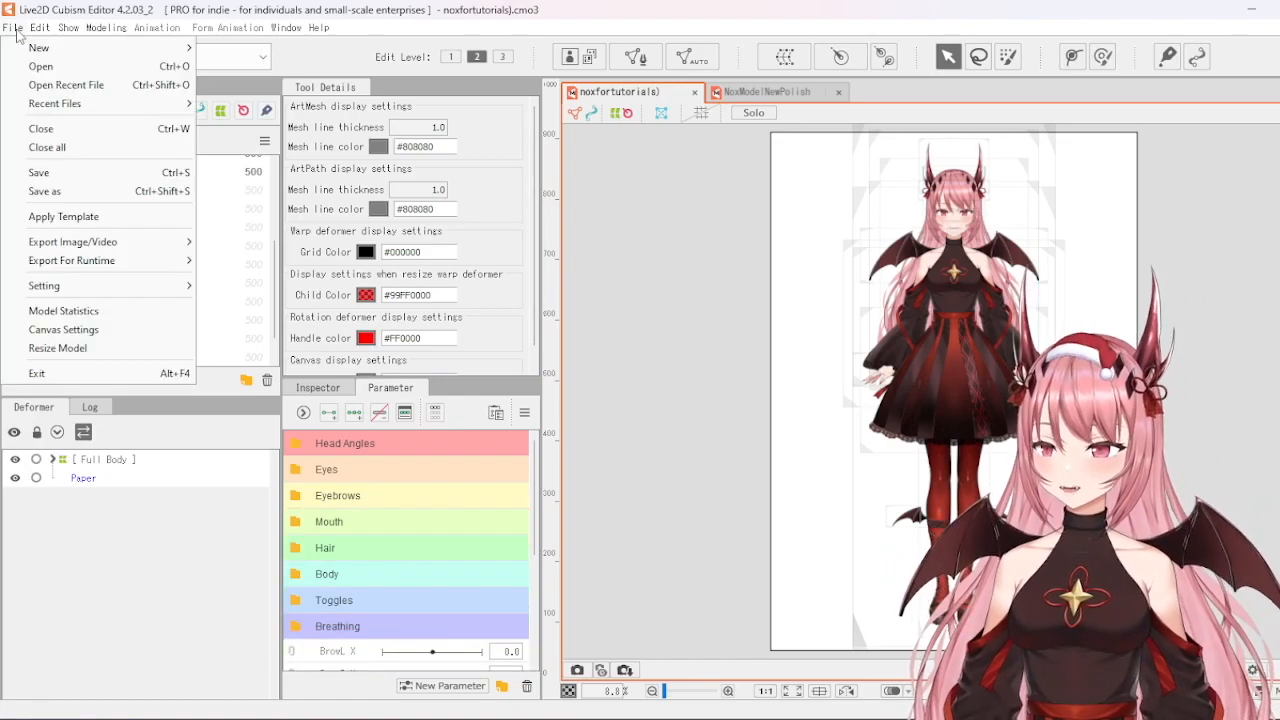